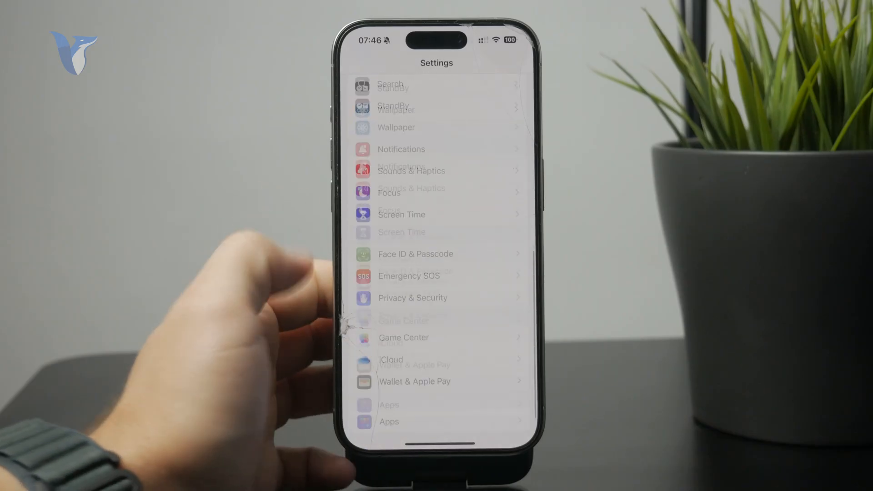
# Open the Apps list from Settings and scroll to the P section showing Phone.
pyautogui.scroll(3)
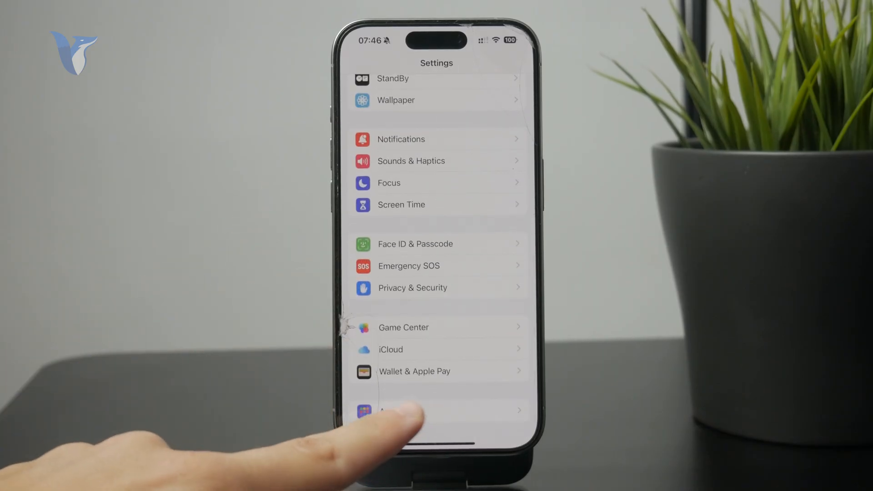
pyautogui.click(390, 411)
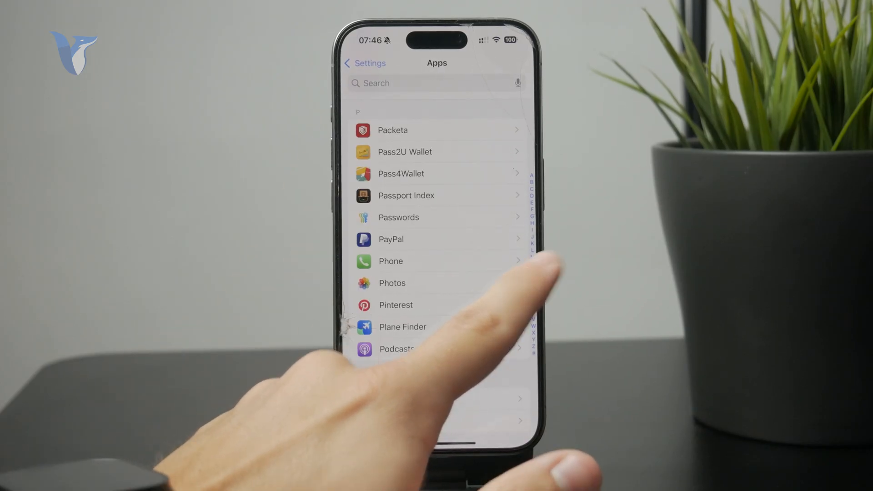
pyautogui.scroll(3)
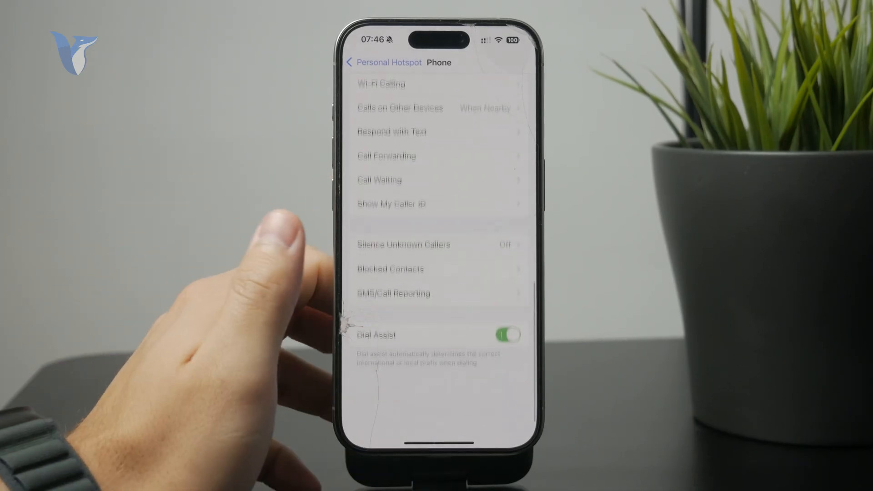
# Scroll Phone settings to the bottom, showing Silence Unknown Callers off and Dial Assist on.
pyautogui.scroll(-3)
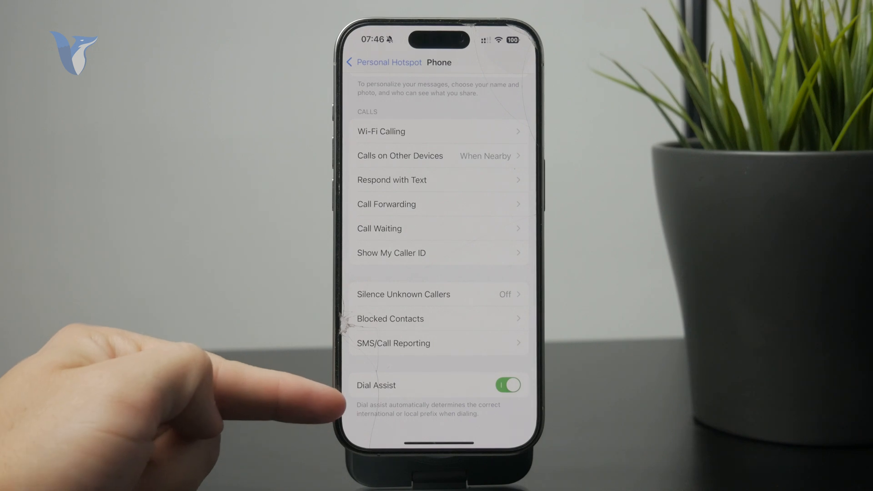
pyautogui.moveTo(300, 390)
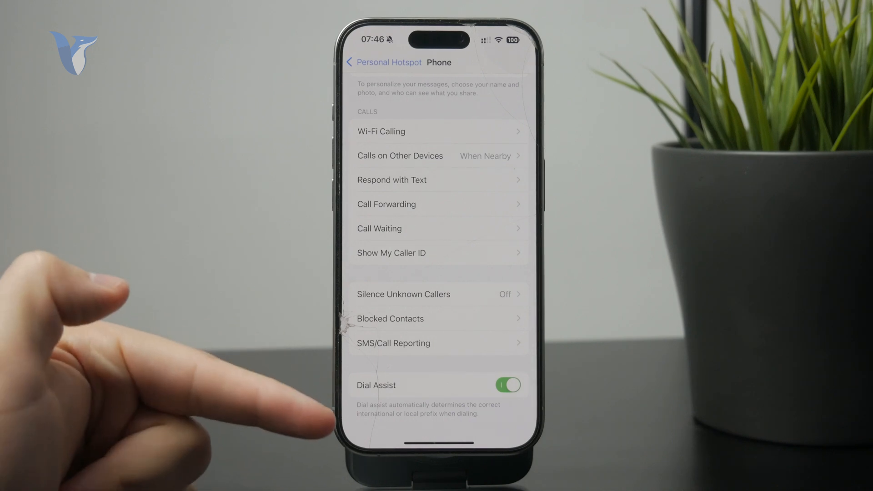